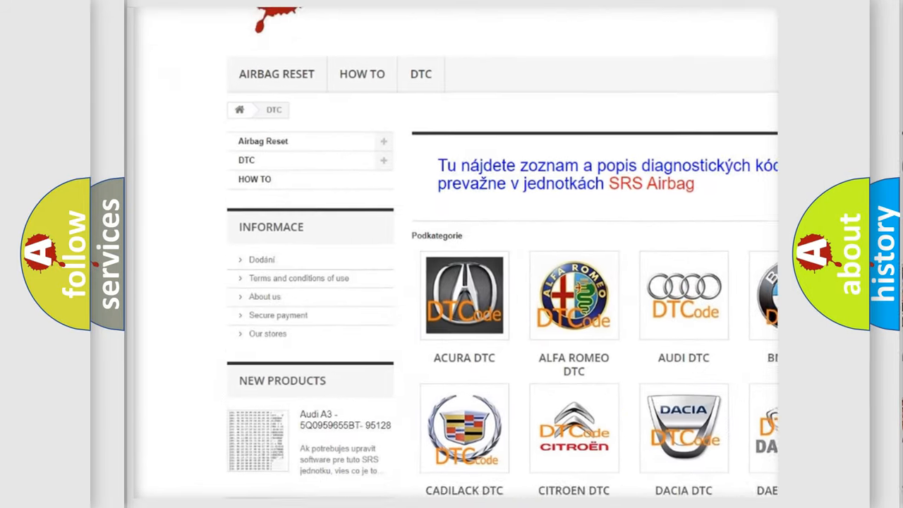
scroll(down, 3)
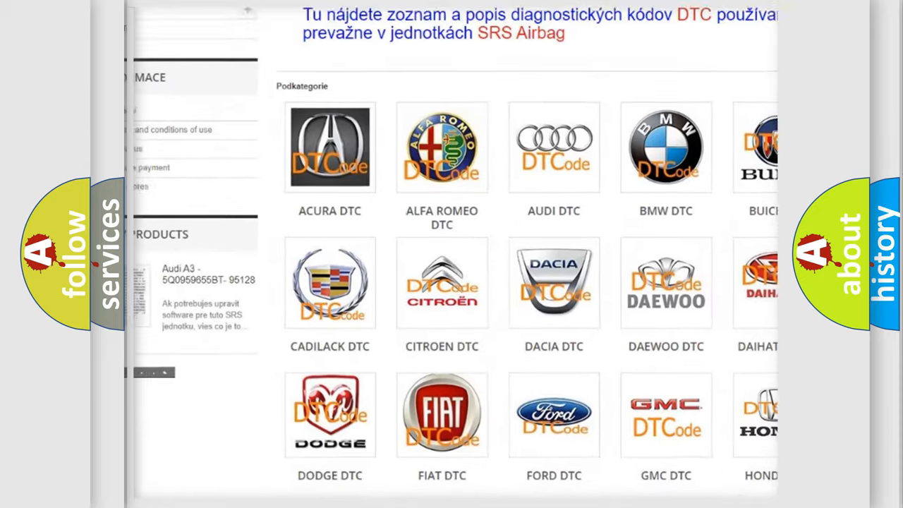
scroll(down, 3)
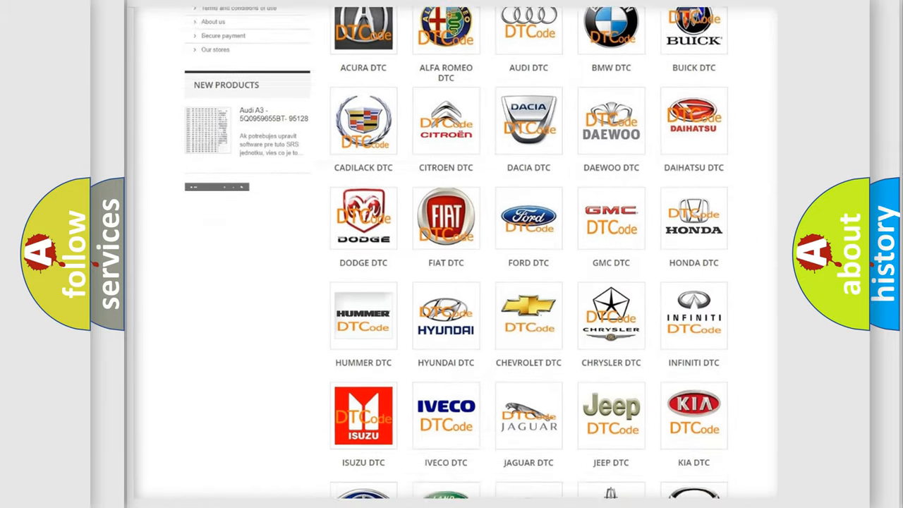
scroll(down, 3)
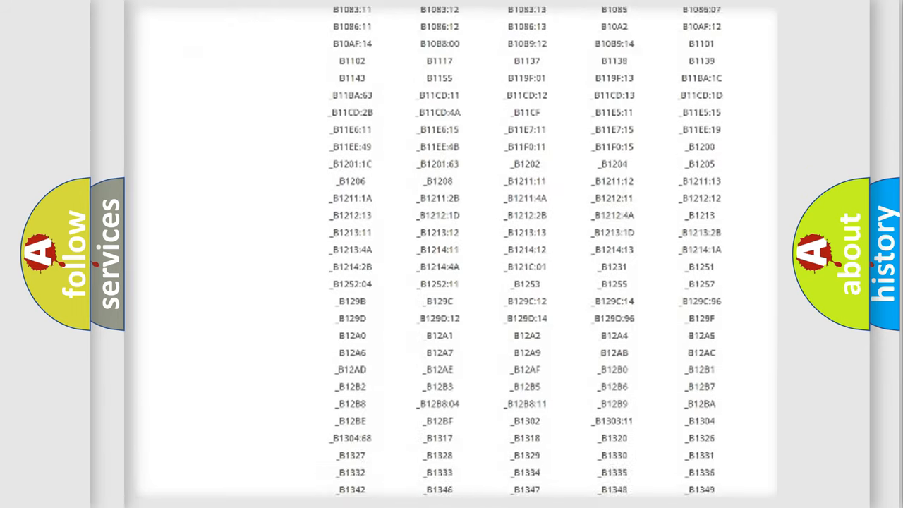
scroll(down, 3)
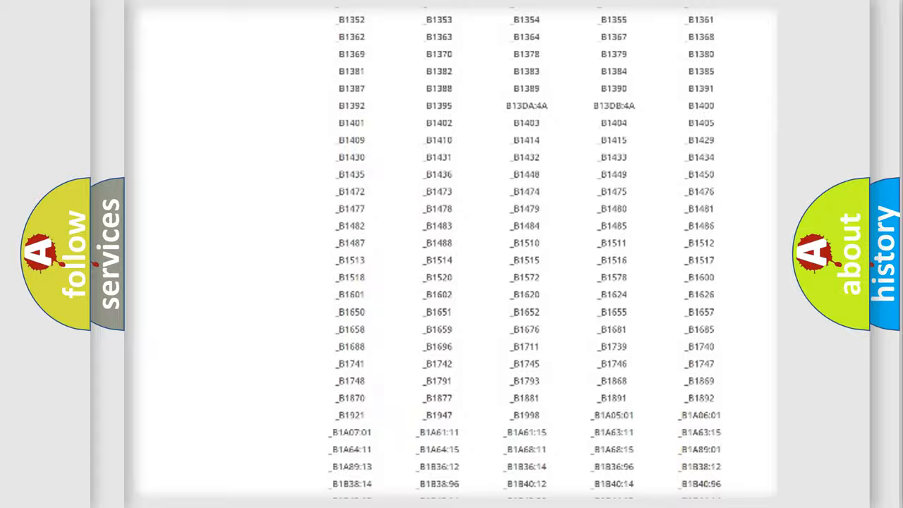